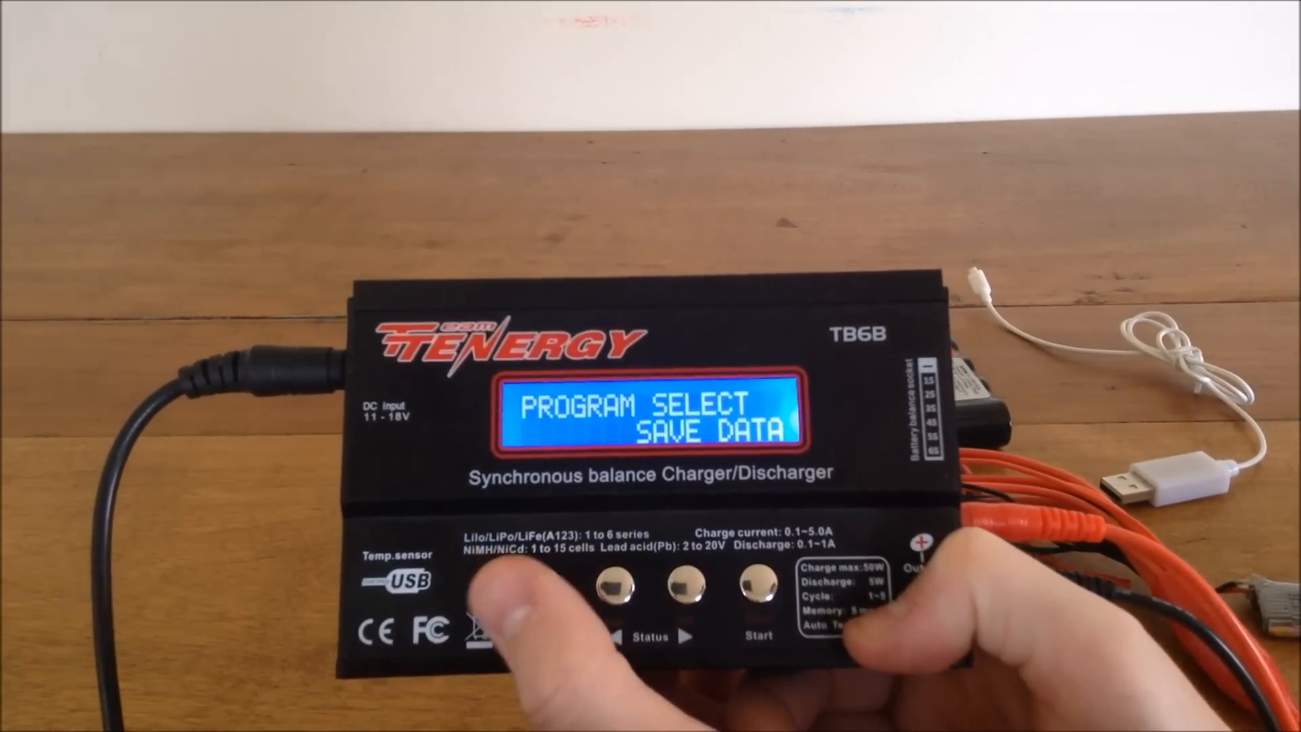
pyautogui.click(627, 585)
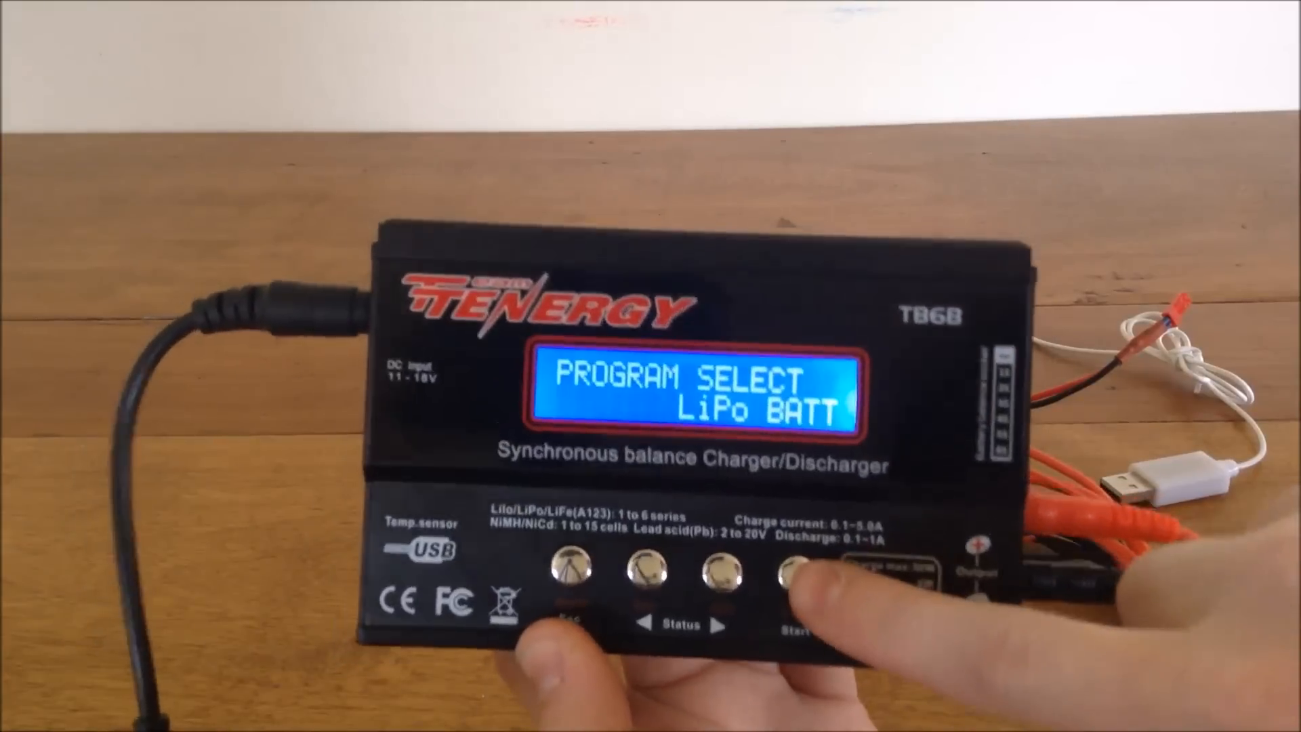
pyautogui.click(789, 564)
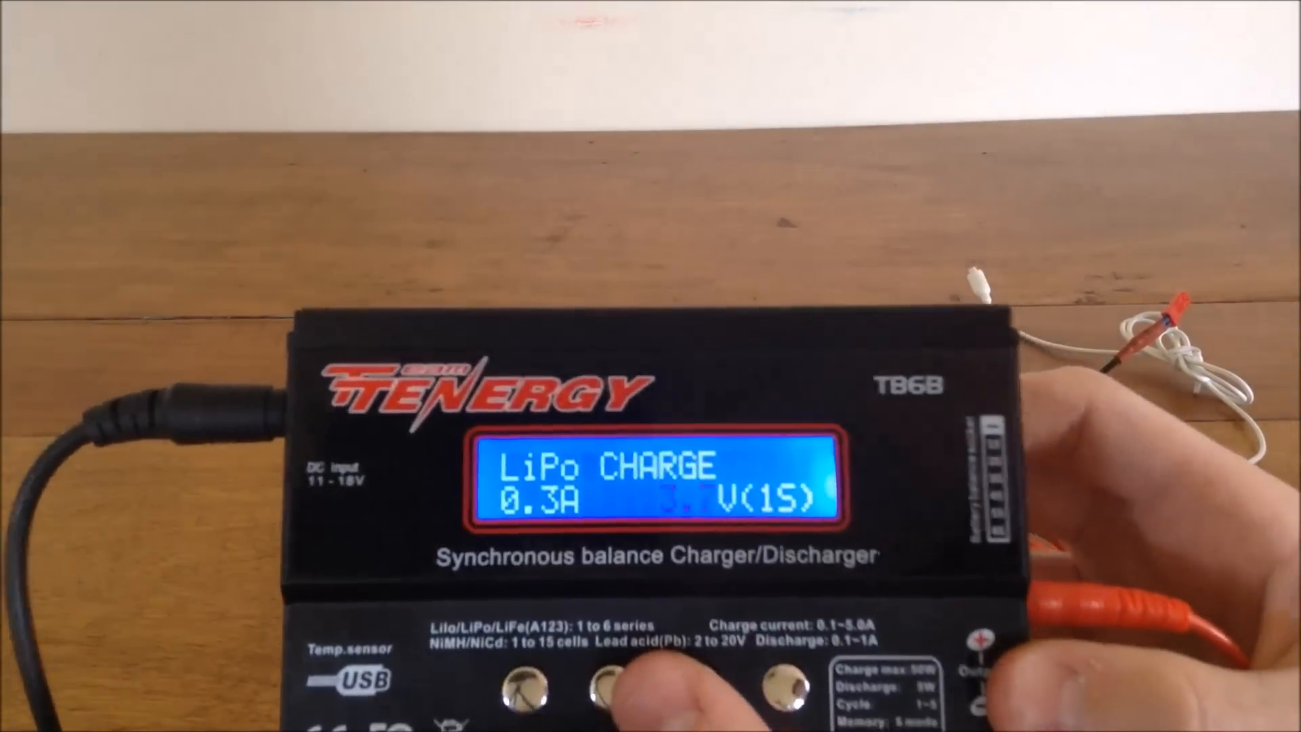